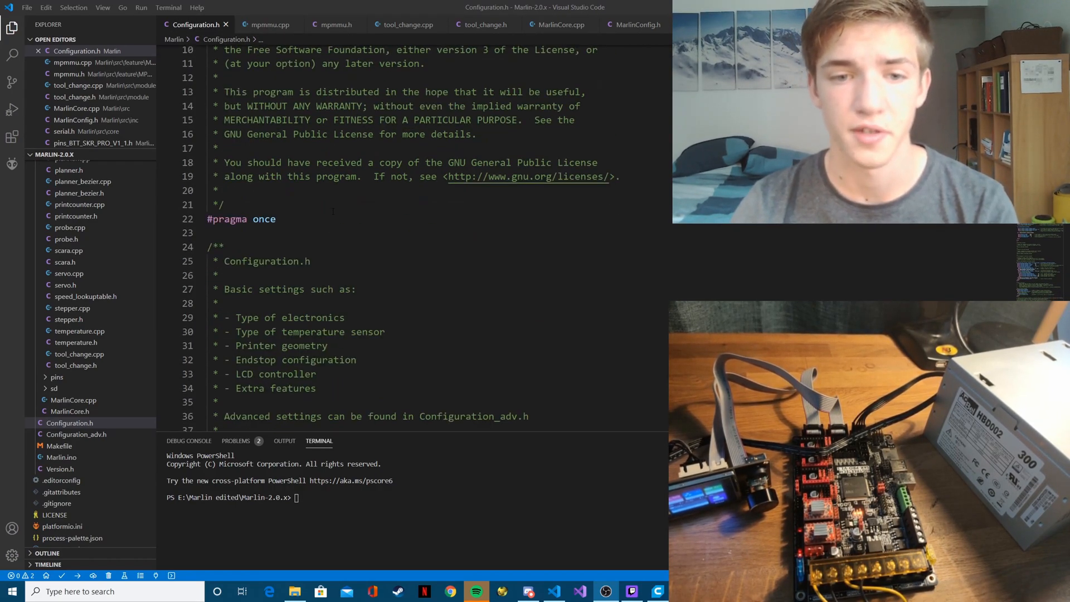
Scroll Configuration.h and use the selected word MMU to reach the #define MMU_CLONE line
scroll("down", 3)
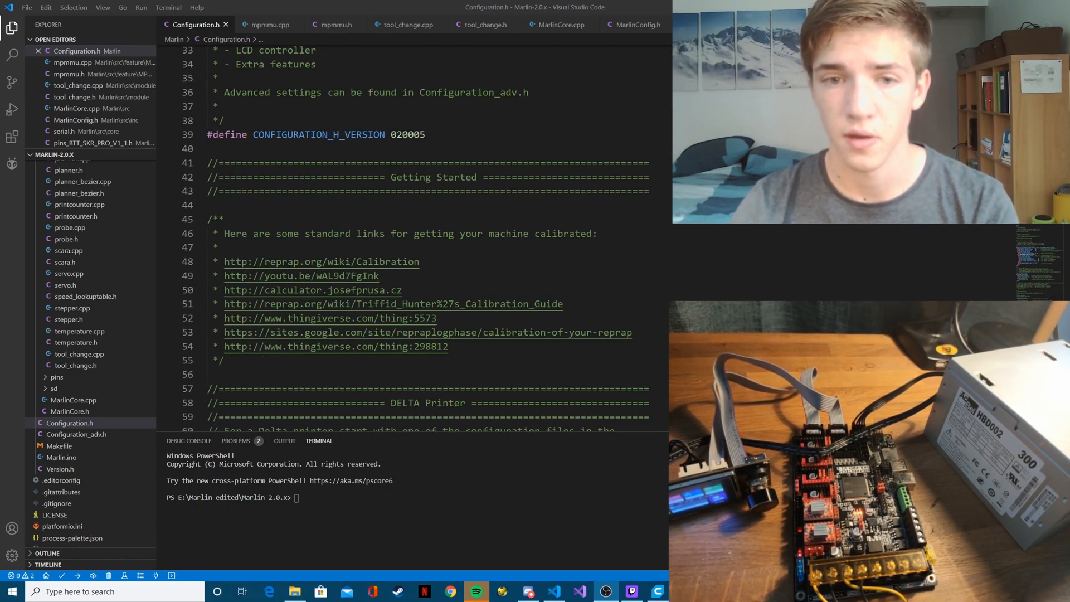
scroll("down", 3)
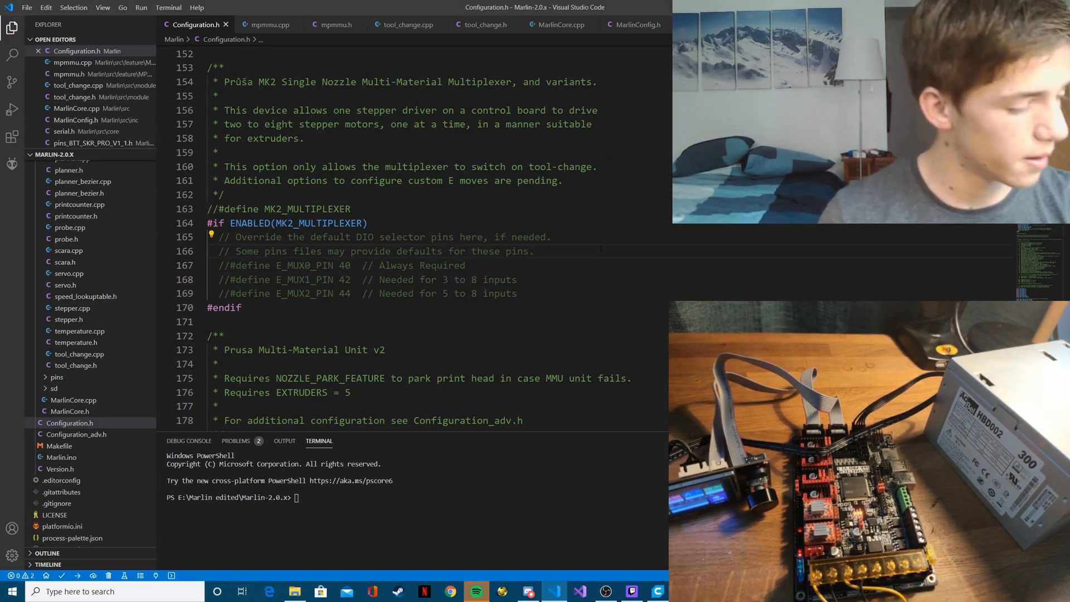
double_click(554, 378)
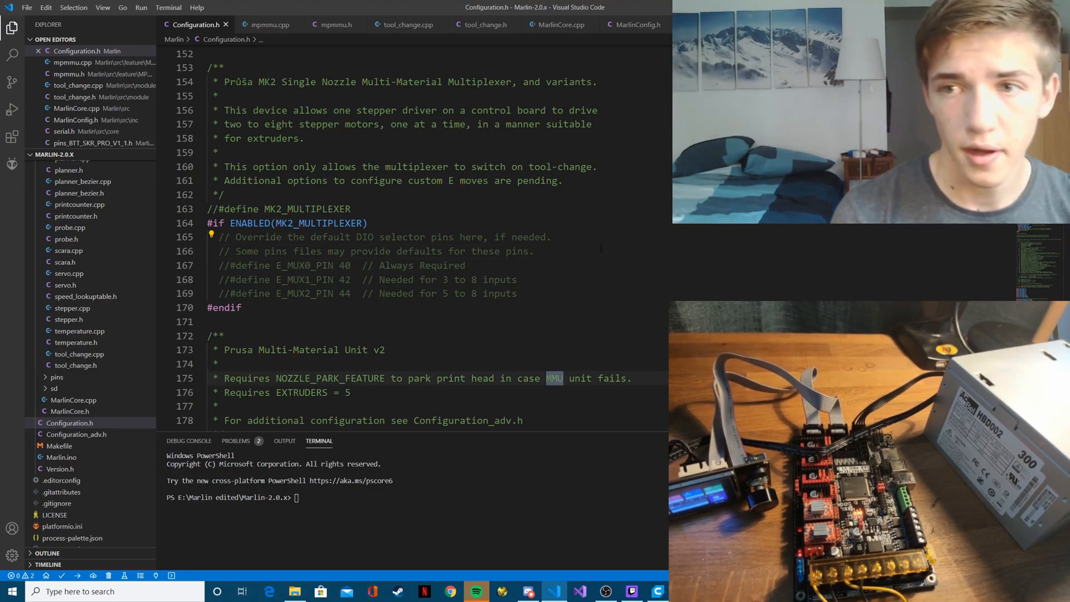
right_click(554, 377)
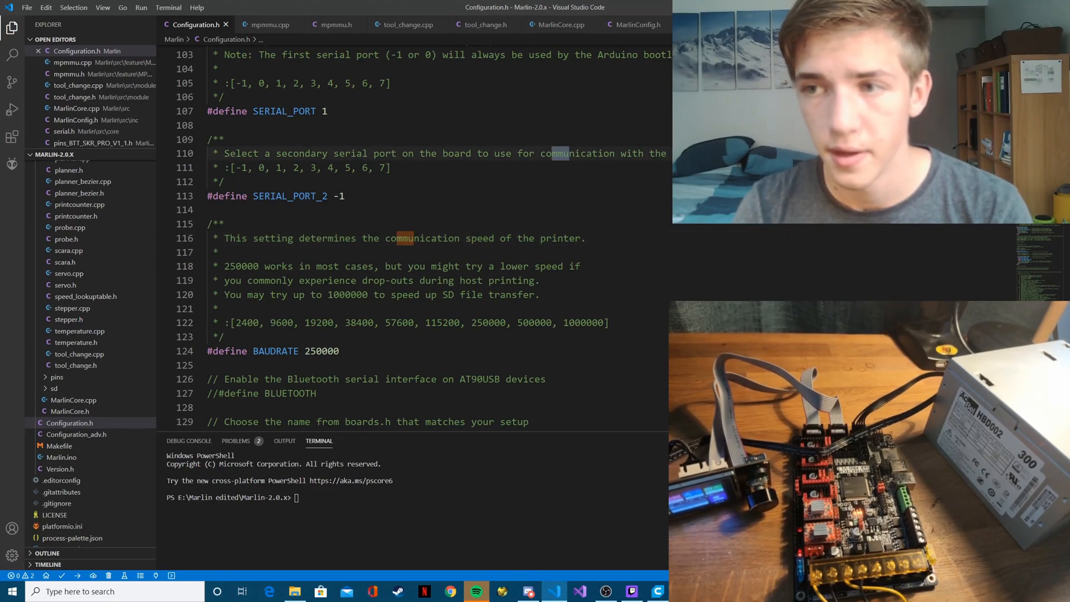
scroll("down", 3)
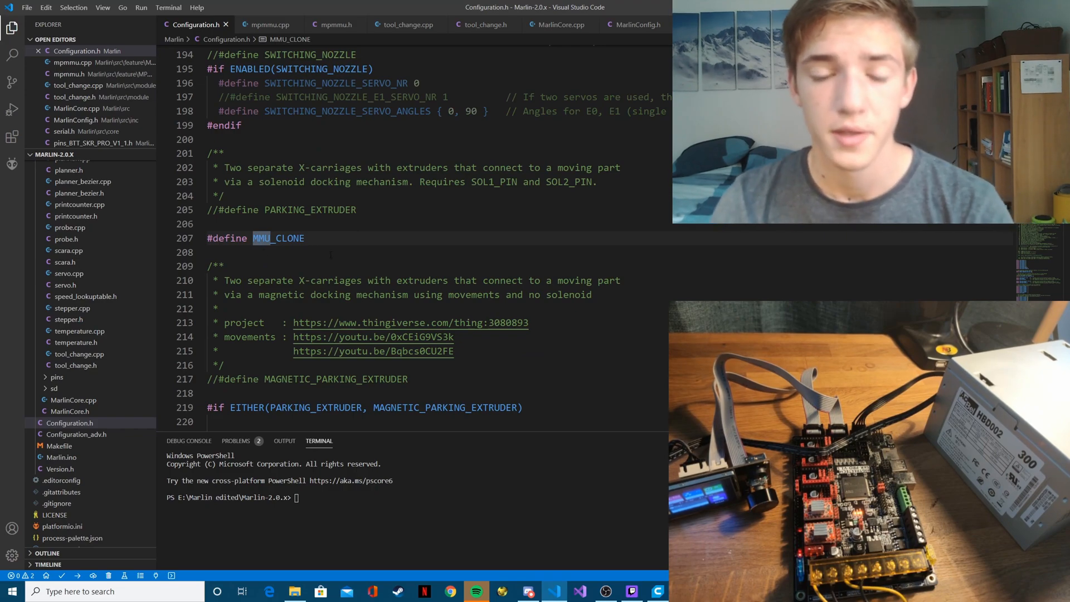
Select the whole #define MMU_CLONE line in Configuration.h
triple_click(256, 239)
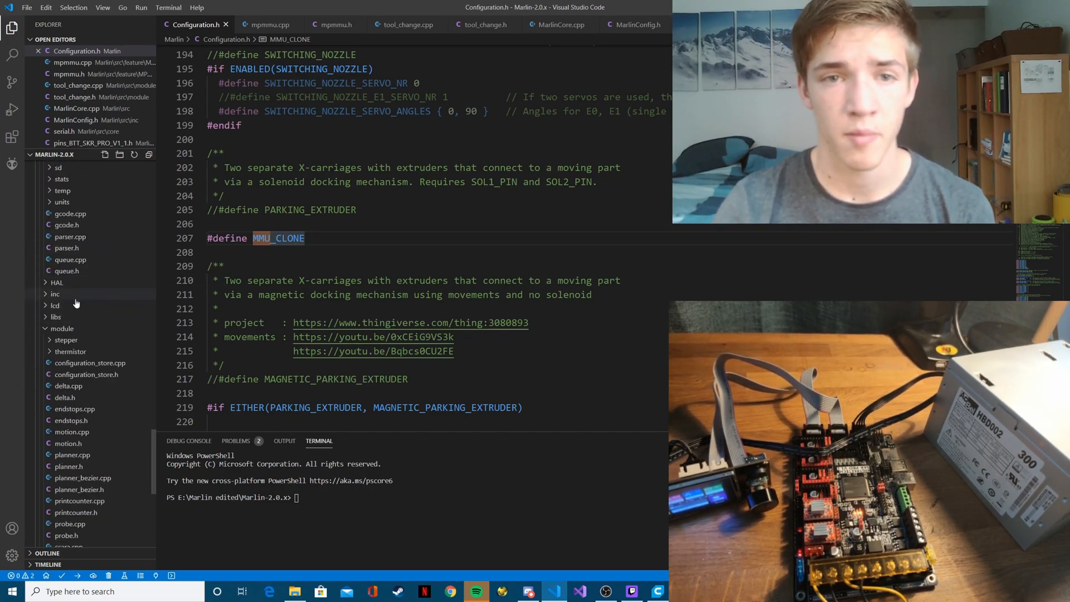
Scroll the Explorer sidebar down to the src/feature folder with mmu2 and mpmmu
scroll("down", 3)
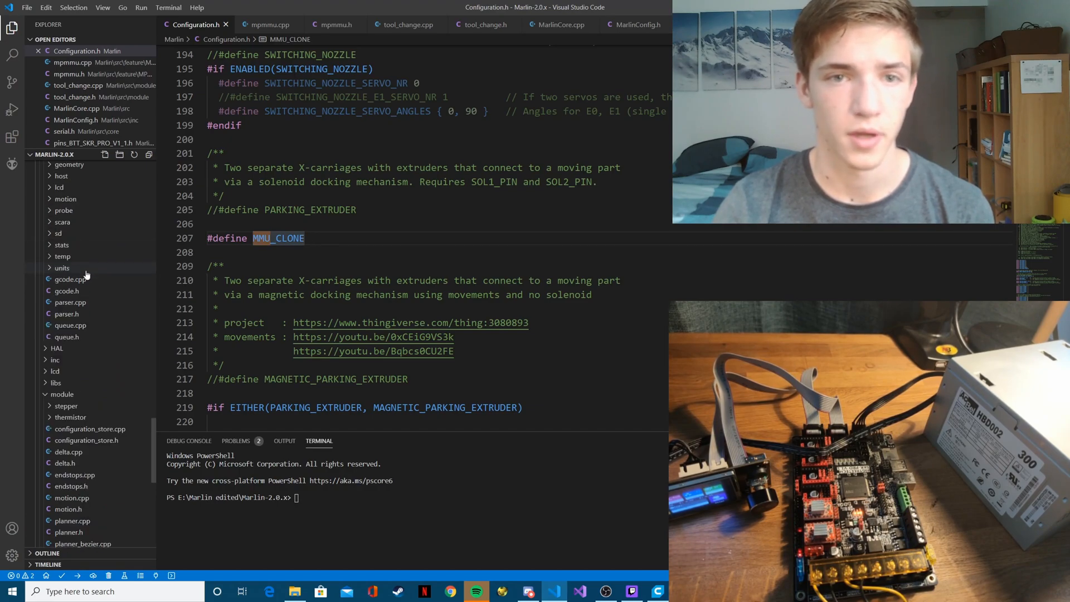
scroll("down", 3)
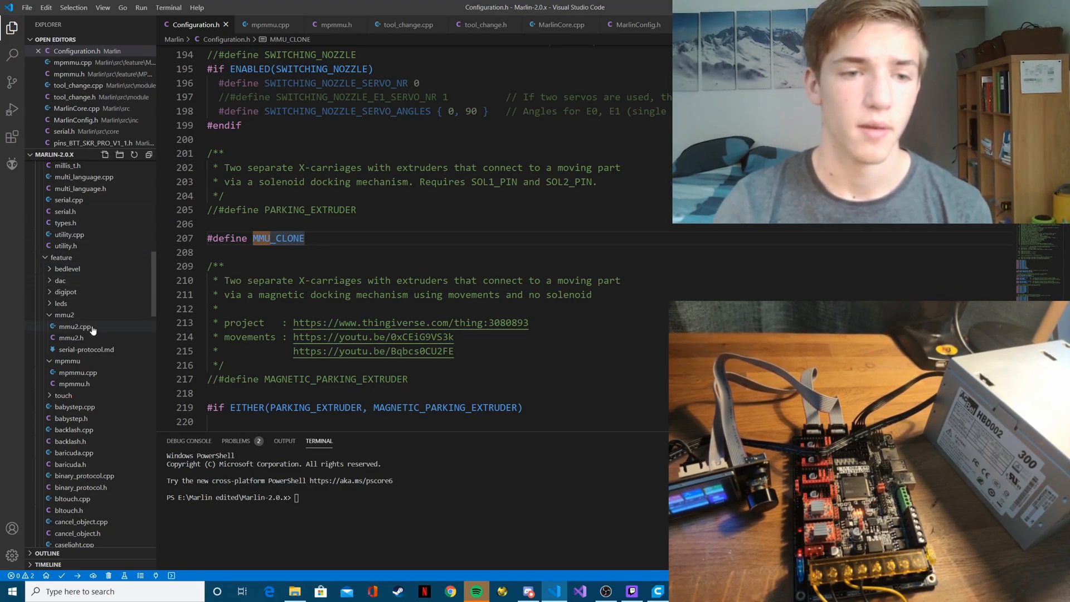
mouse_move(61, 257)
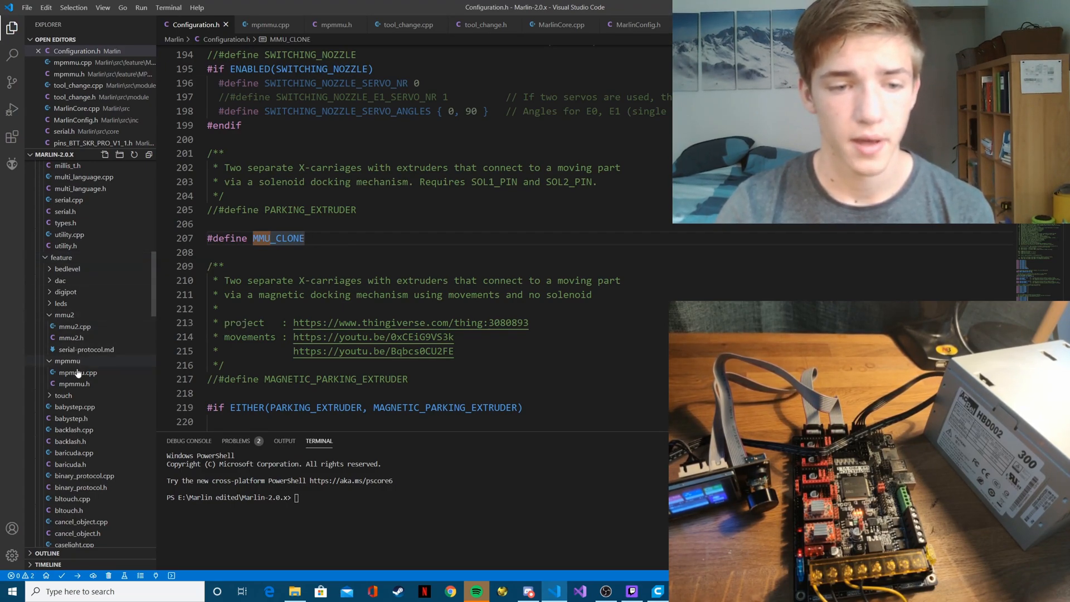
mouse_move(77, 372)
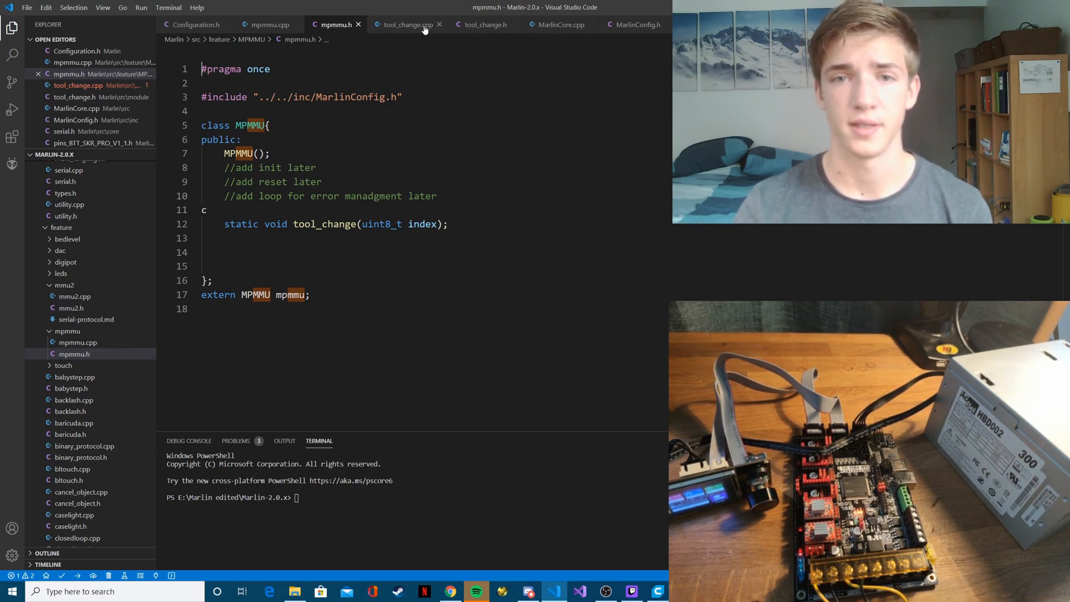
Move through MarlinConfig.h and tool_change.cpp to view the tool_change.h header
left_click(636, 25)
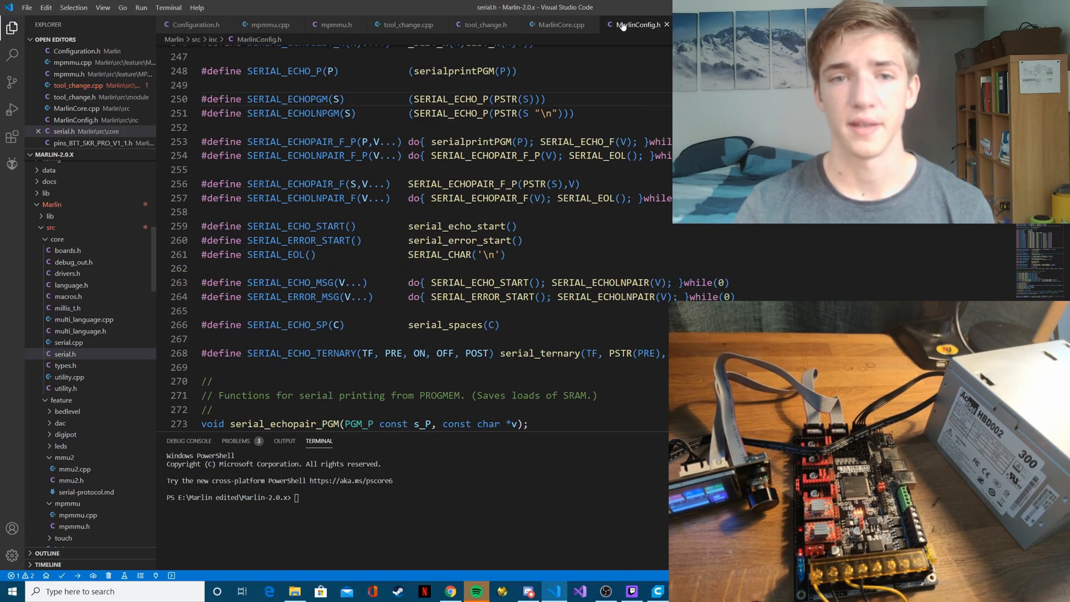
left_click(636, 25)
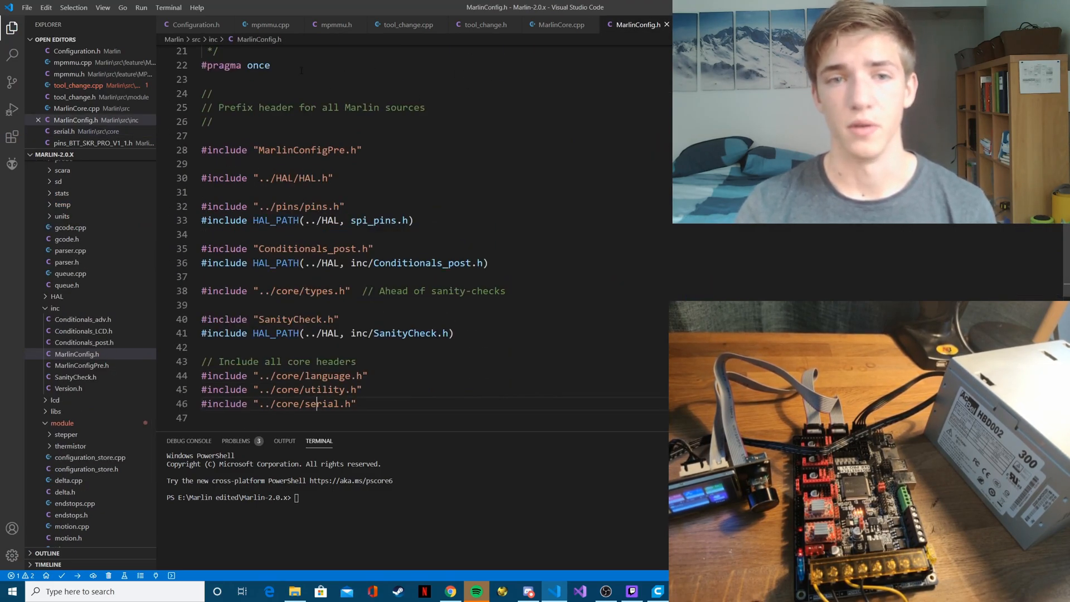
left_click(406, 24)
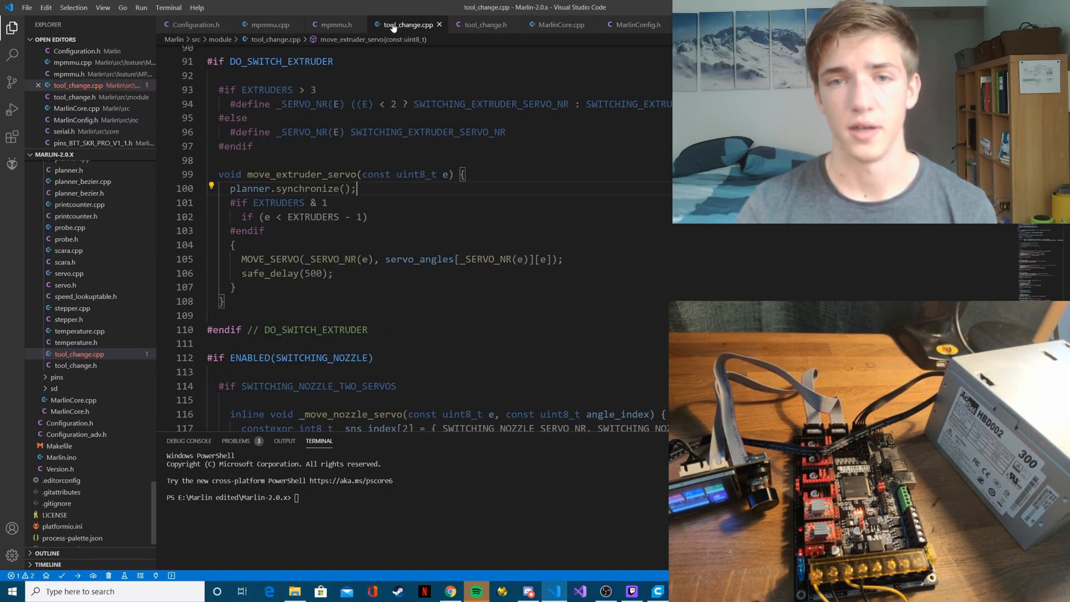
left_click(485, 25)
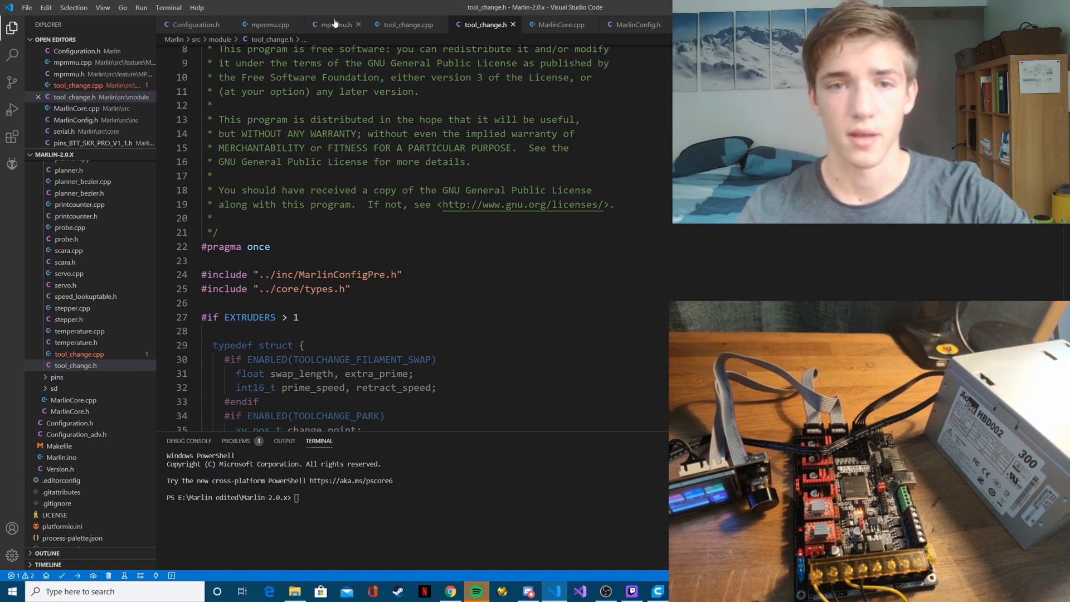
Show mpmmu.h with the MPMMU class, static tool_change(uint8_t index) and extern mpmmu
left_click(334, 25)
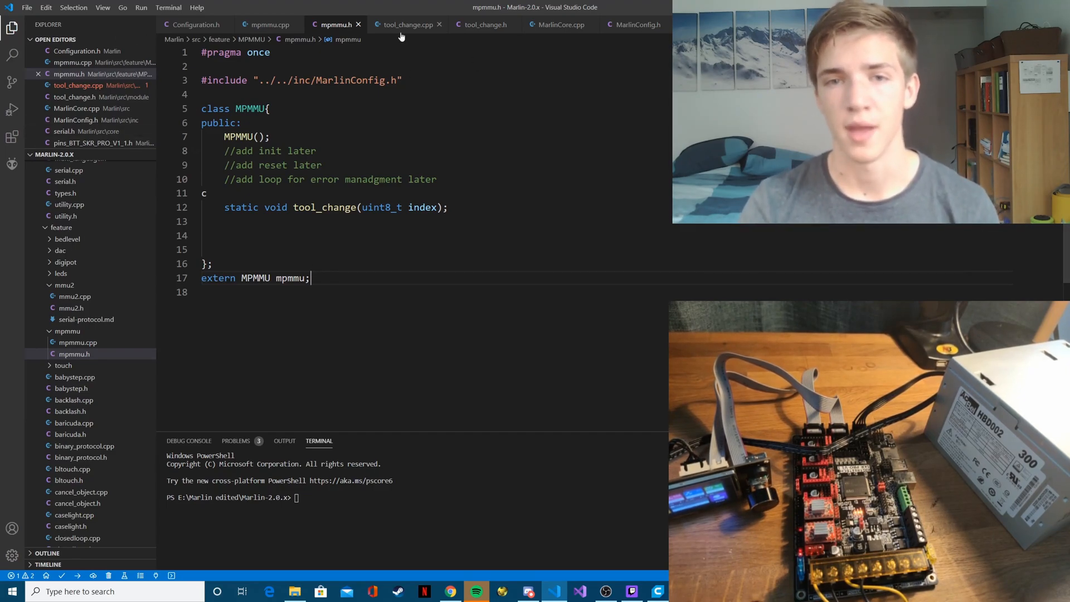
Return to tool_change.cpp and launch the firmware build with Ctrl+G
left_click(405, 24)
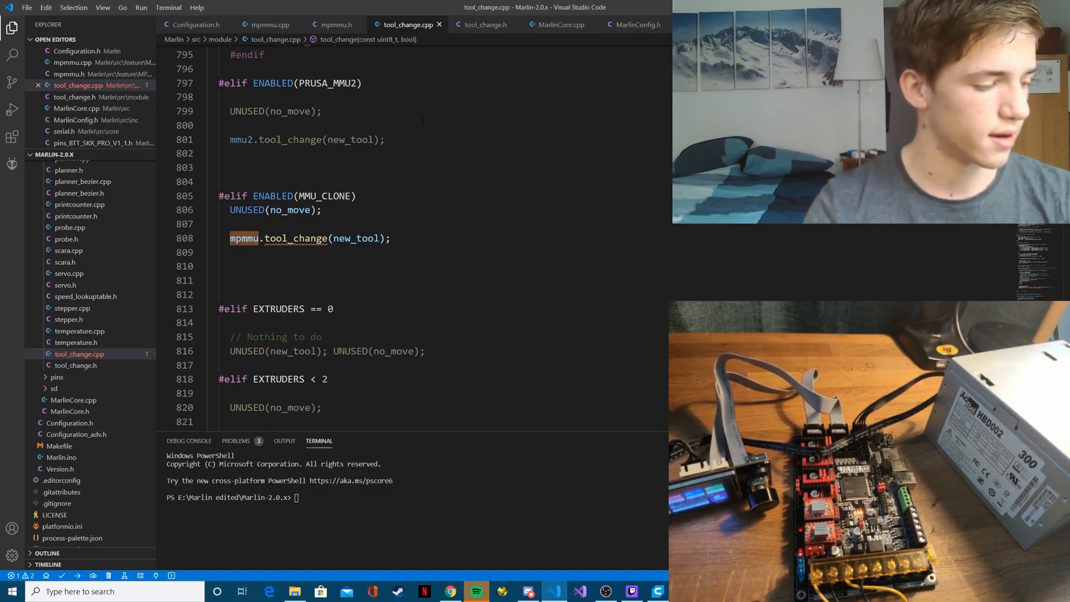
key("Ctrl+g")
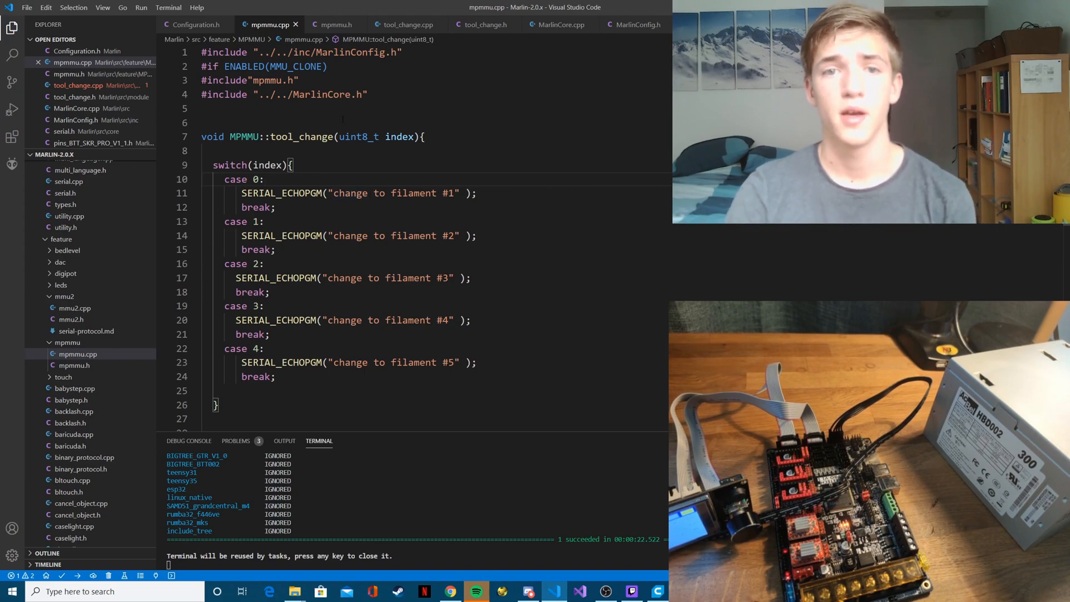
double_click(349, 52)
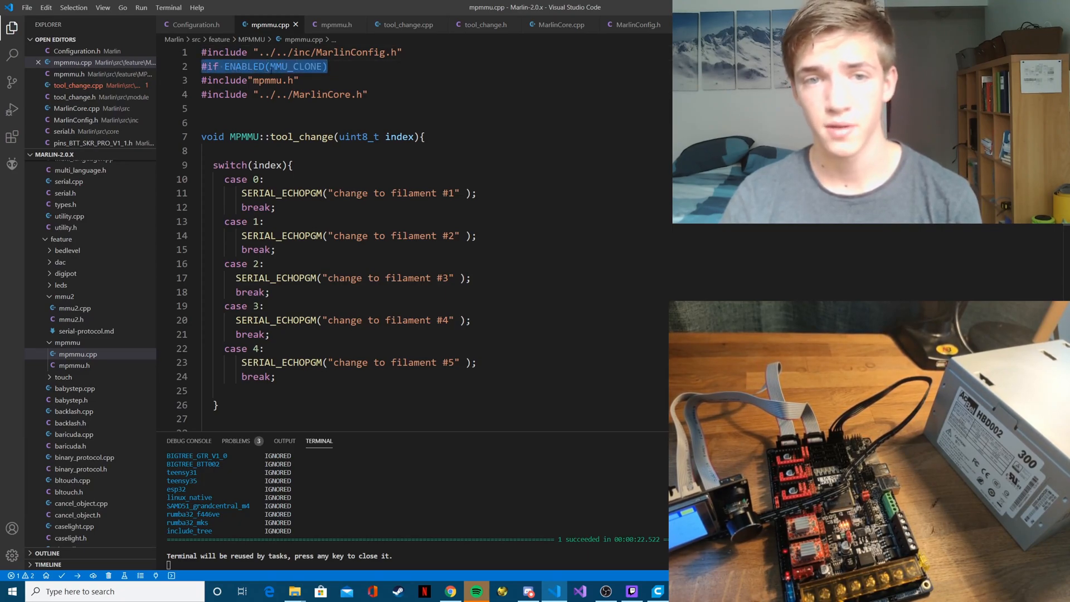
left_click(194, 65)
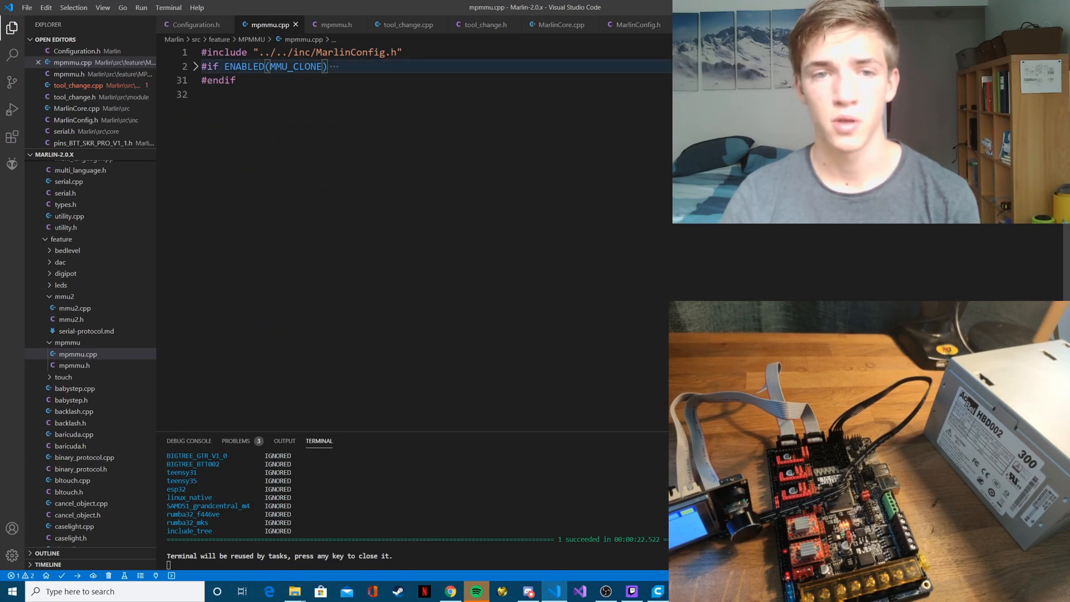
left_click(195, 65)
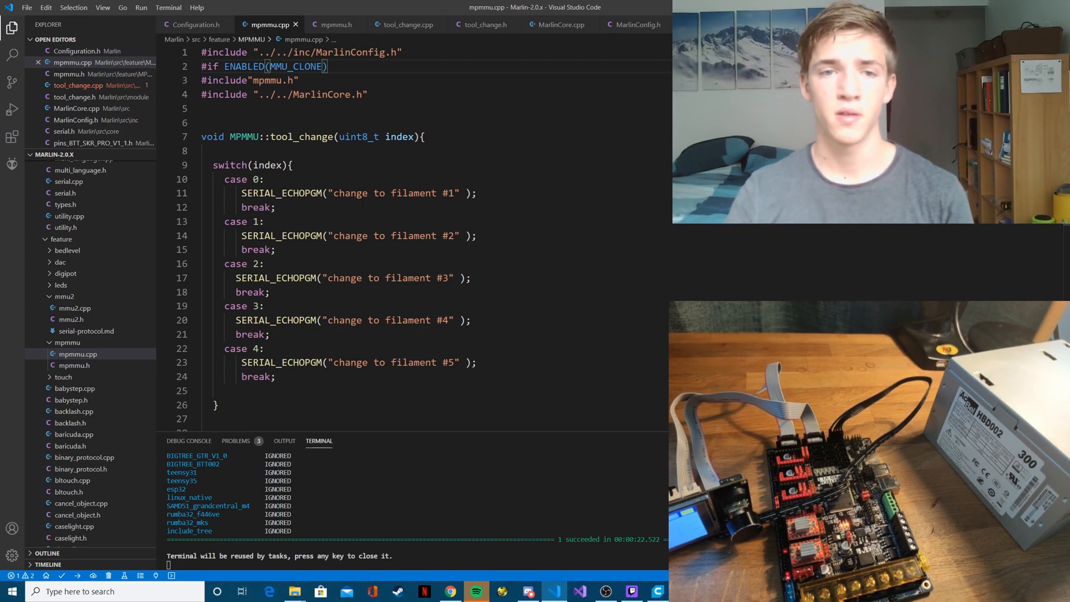
Edit line 2 of mpmmu.cpp, entering (long)0L, and select part of the tool_change body
double_click(244, 66)
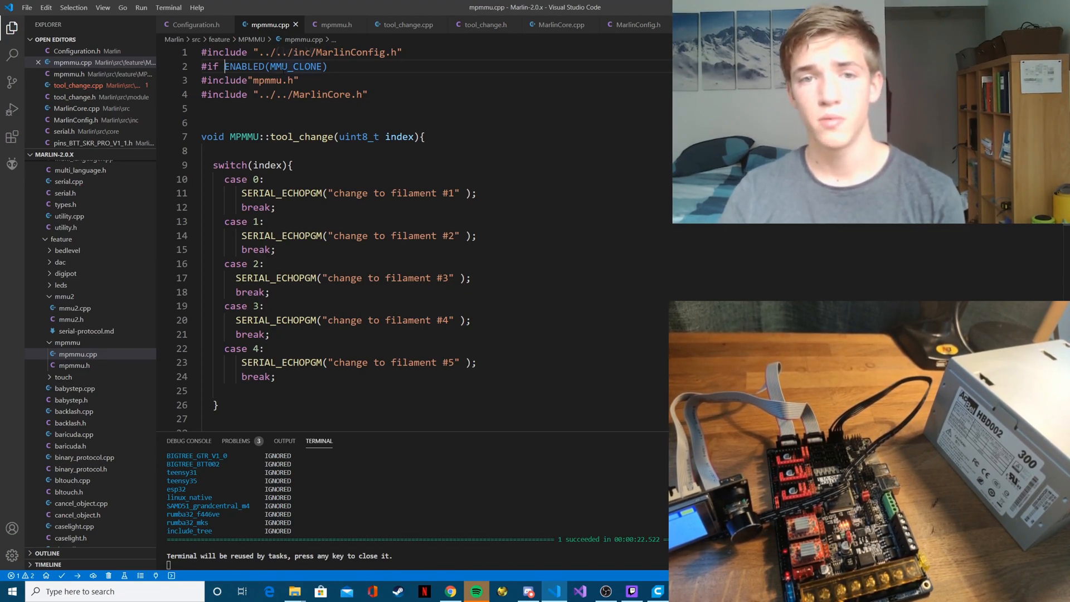
type("(long)0L")
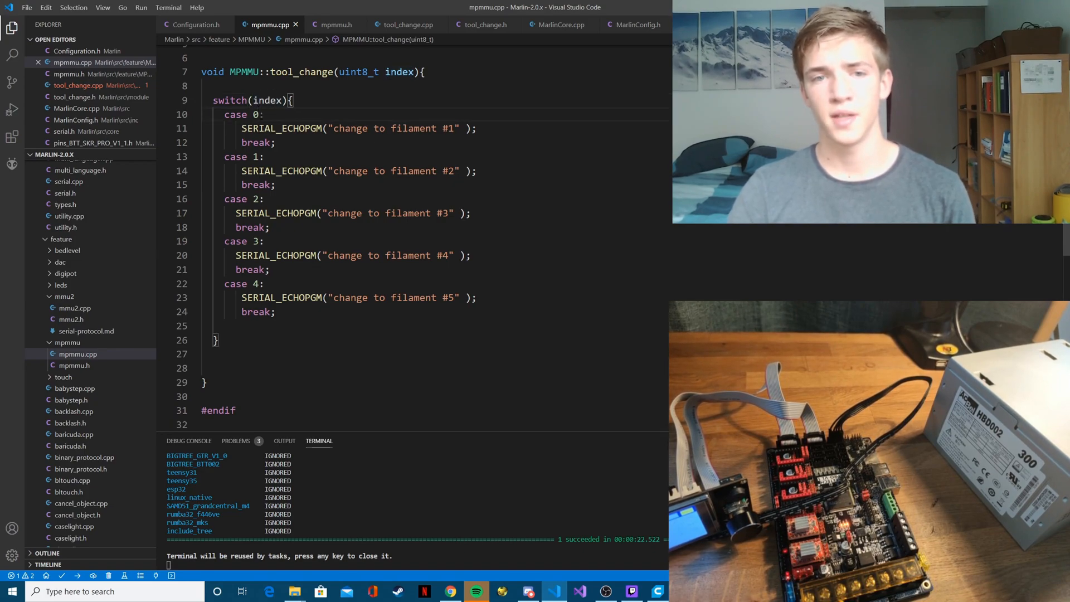
left_click_drag(241, 128, 275, 143)
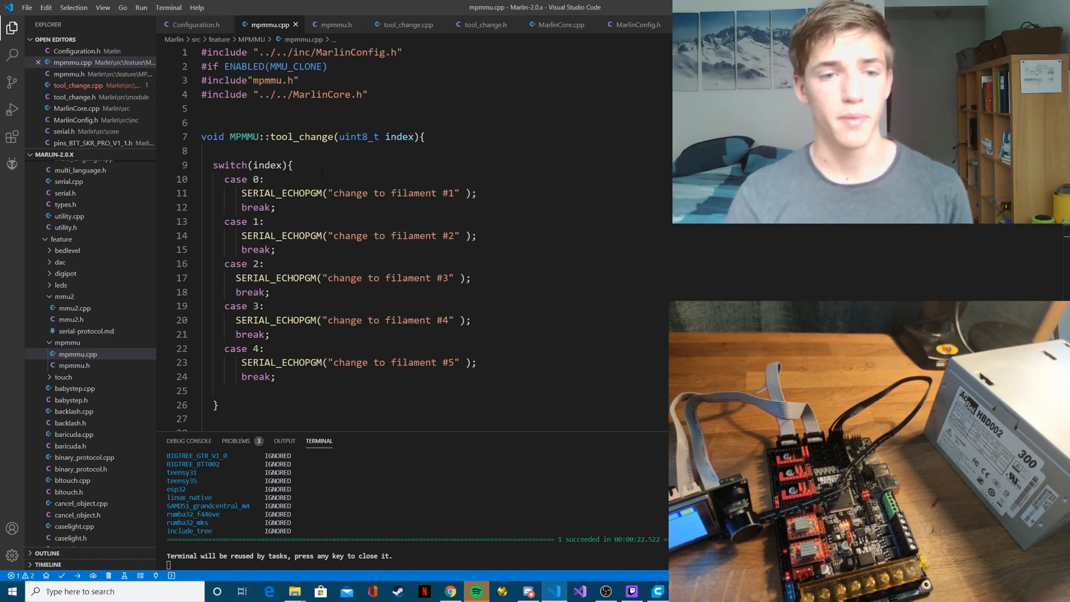
mouse_move(280, 193)
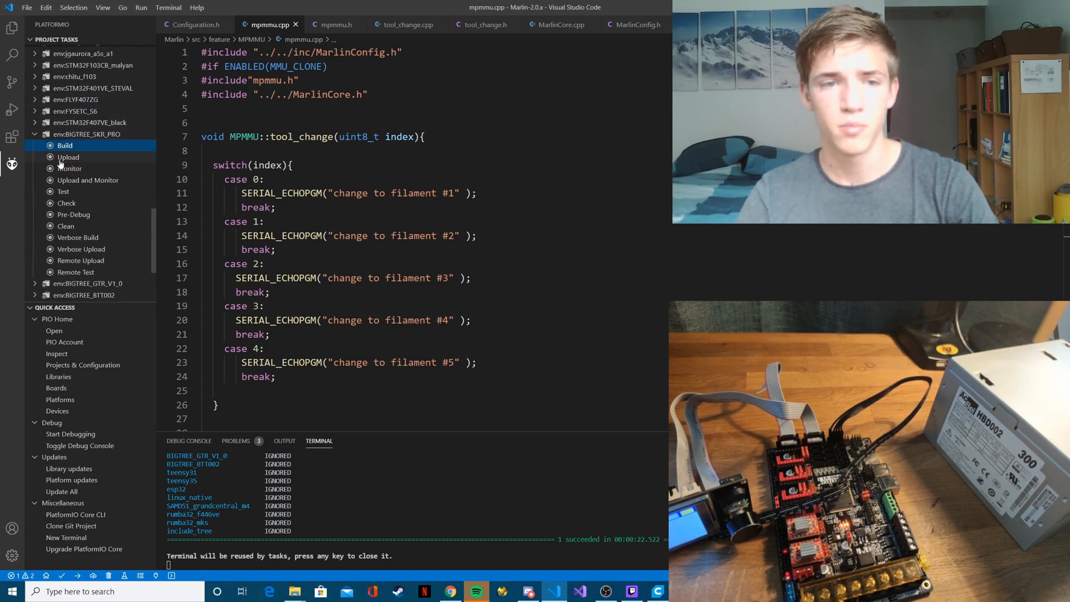
Start the PlatformIO build for env:BIGTREE_SKR_PRO
left_click(65, 145)
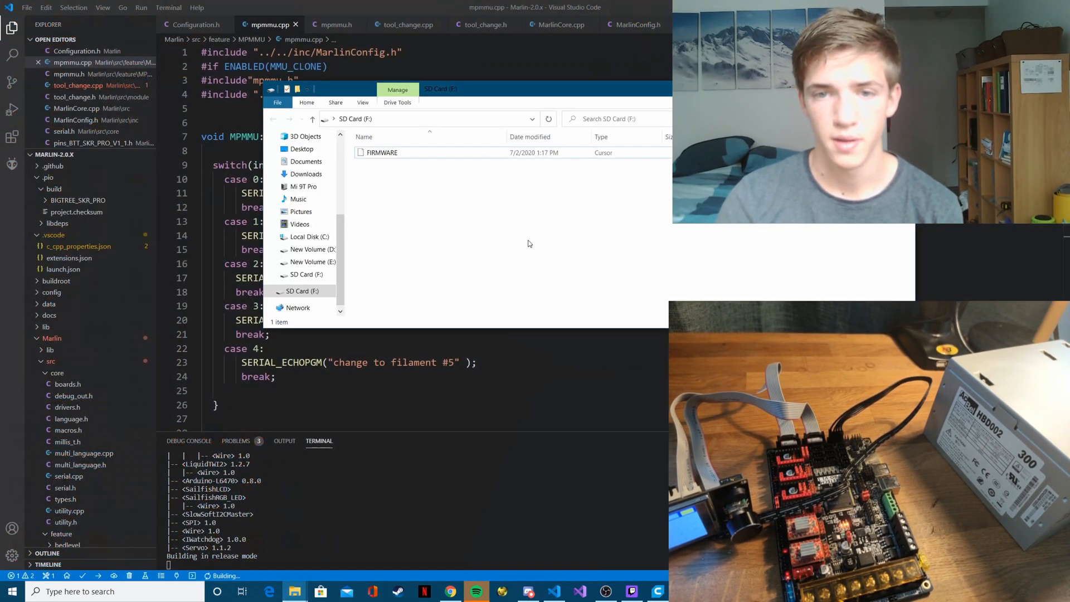
Permanently delete the old FIRMWARE file from SD Card (F:), confirming the dialog
right_click(382, 153)
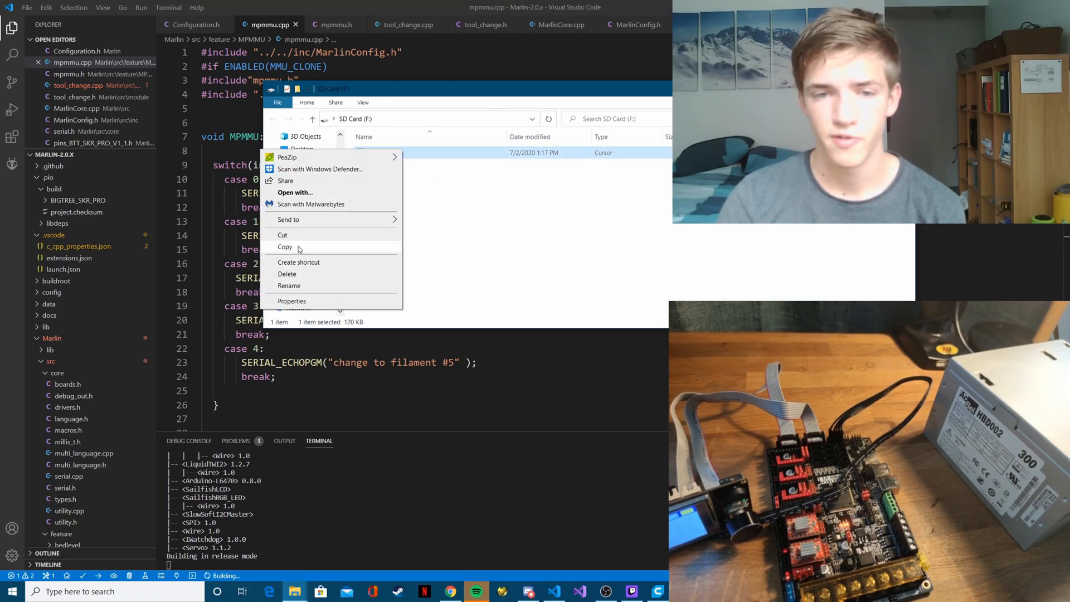
left_click(286, 274)
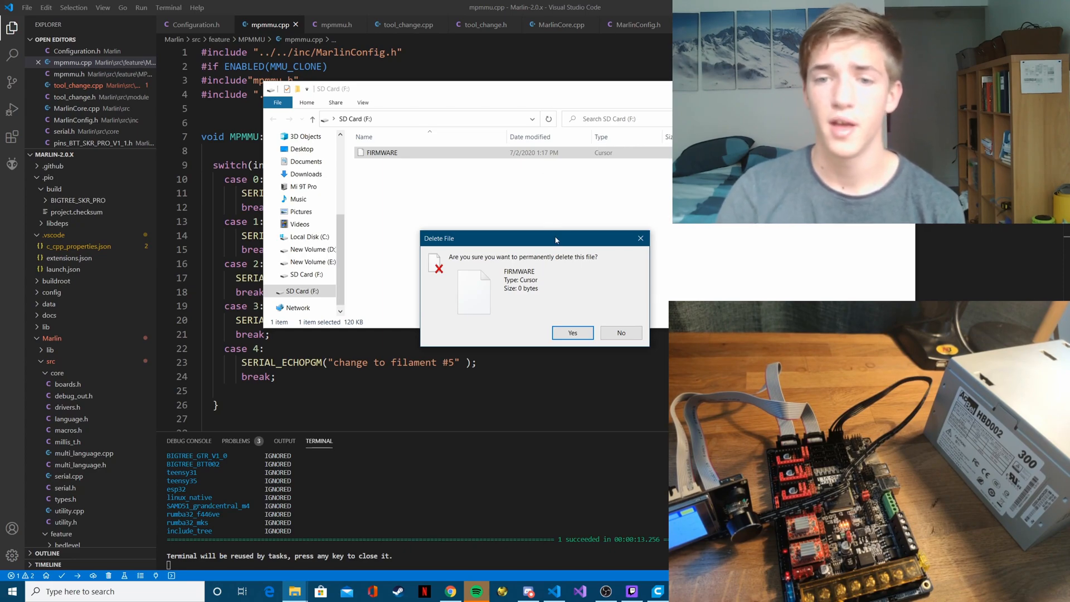
mouse_move(518, 174)
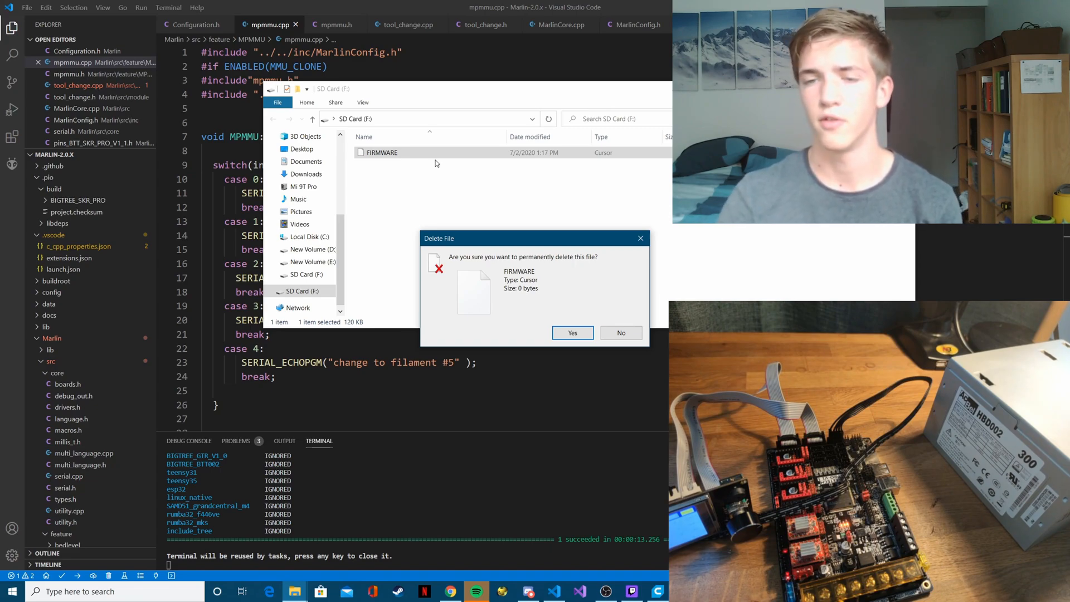
mouse_move(500, 273)
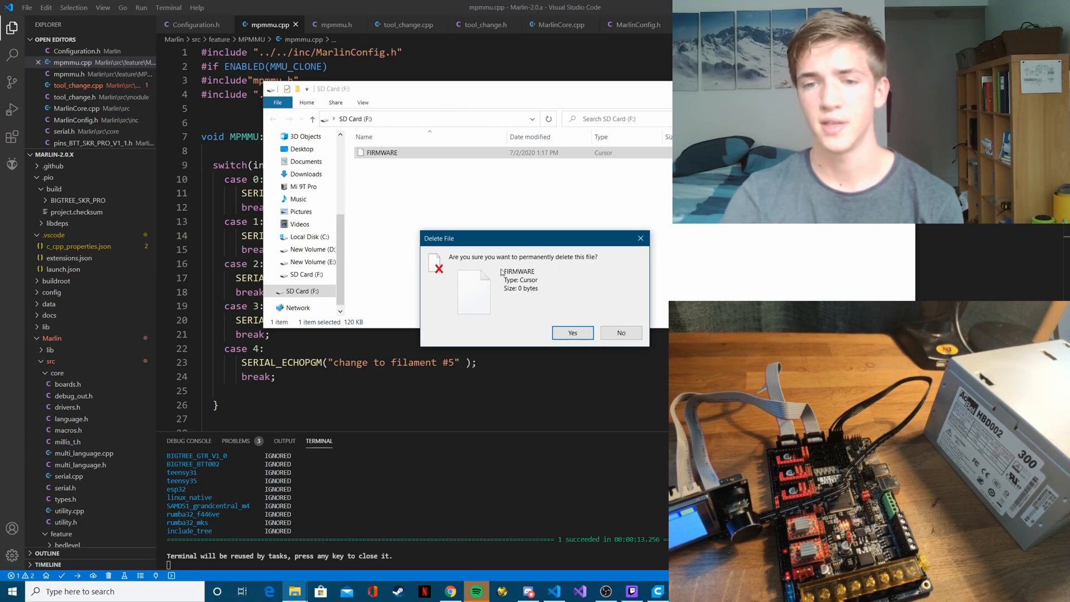
left_click(572, 332)
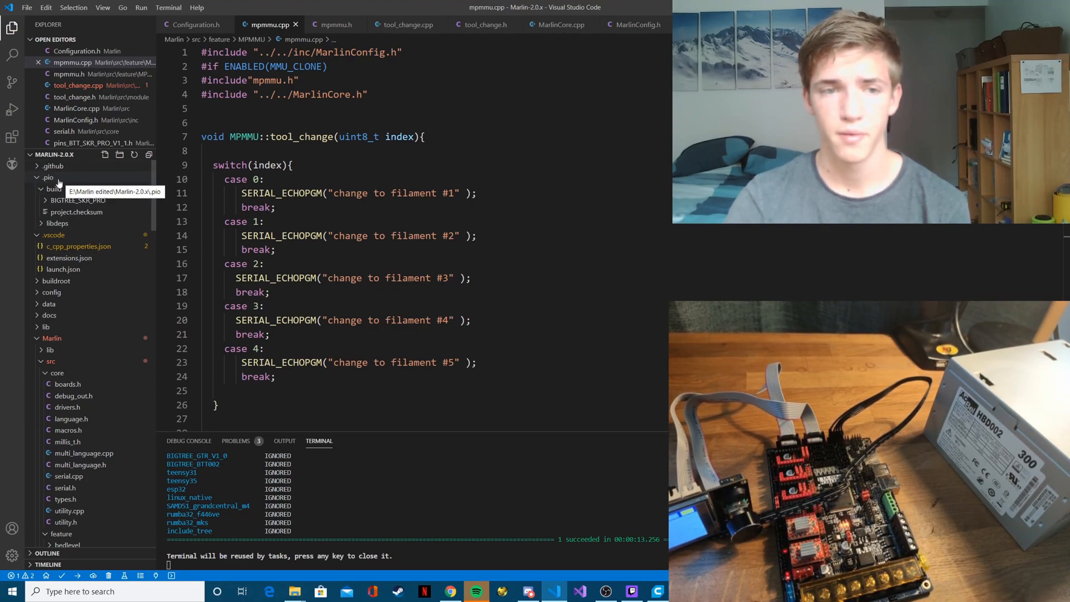
Reveal .pio/build/BIGTREE_SKR_PRO in File Explorer and select the new firmware.bin
left_click(48, 177)
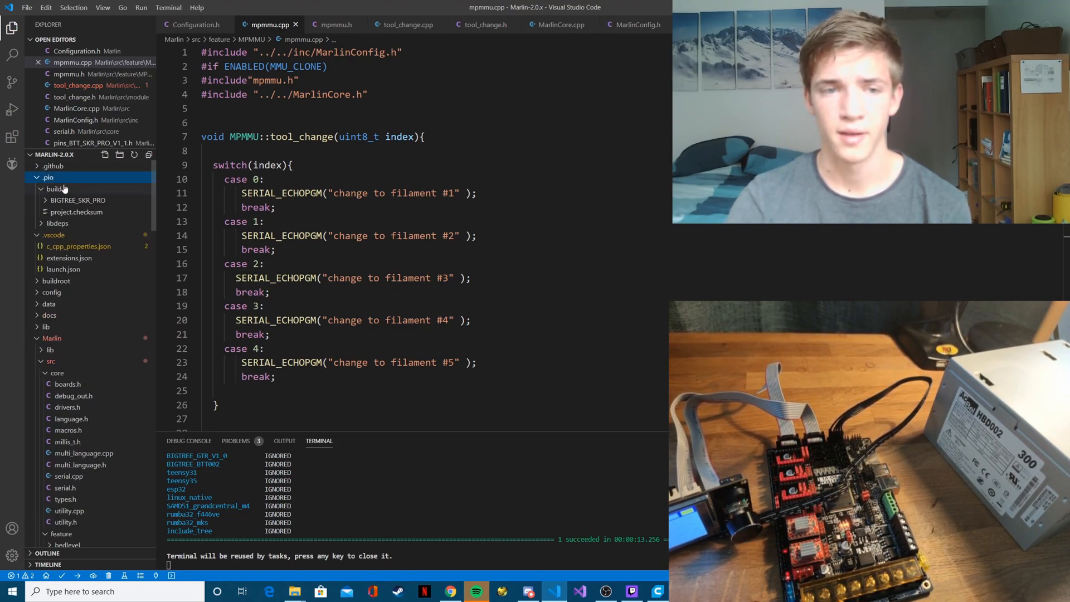
mouse_move(78, 199)
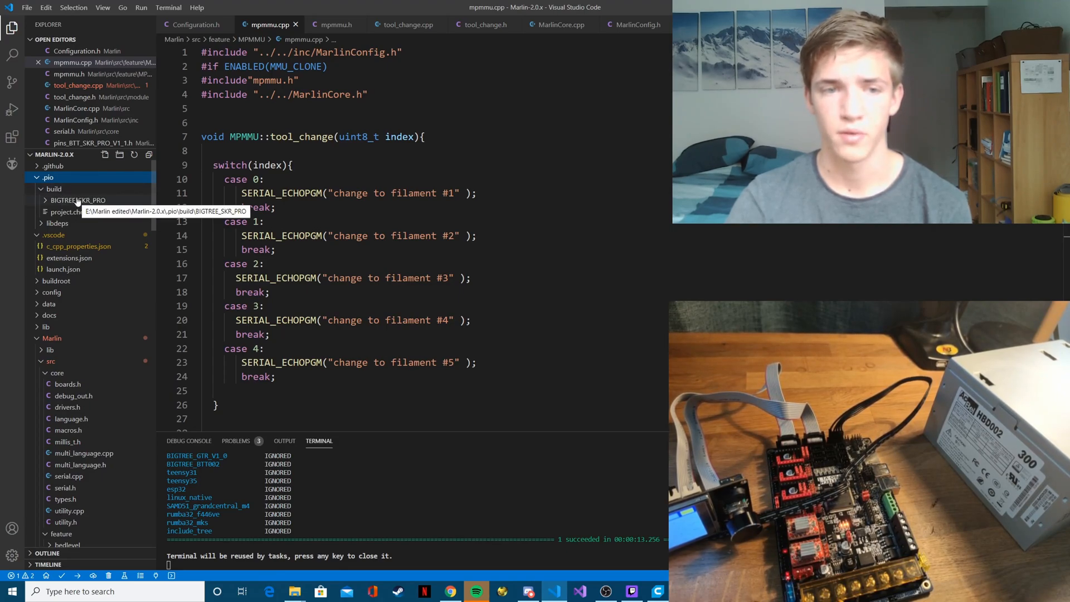
right_click(48, 177)
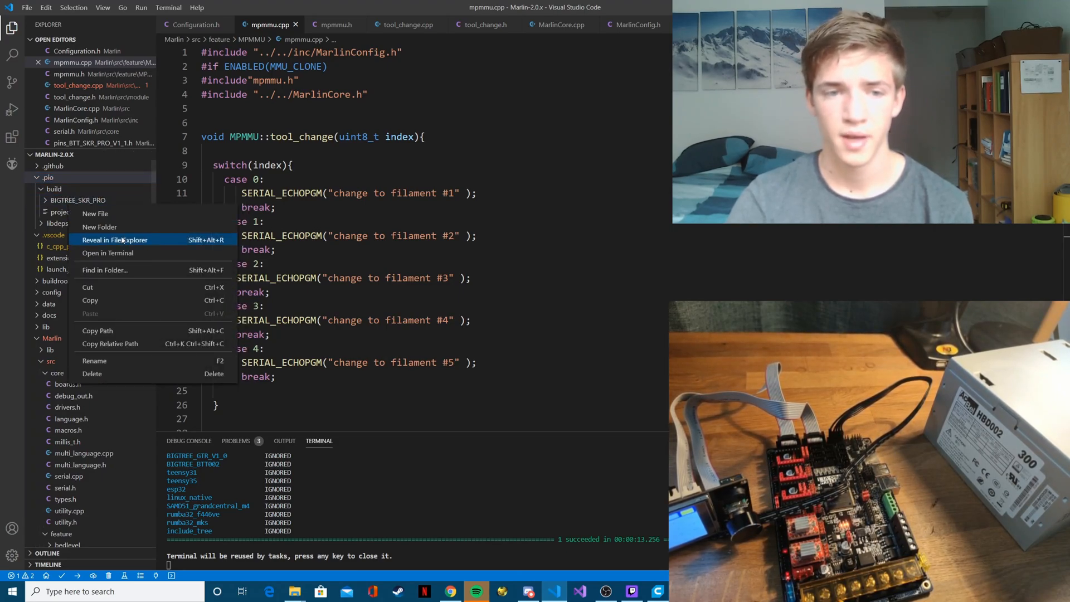
left_click(115, 240)
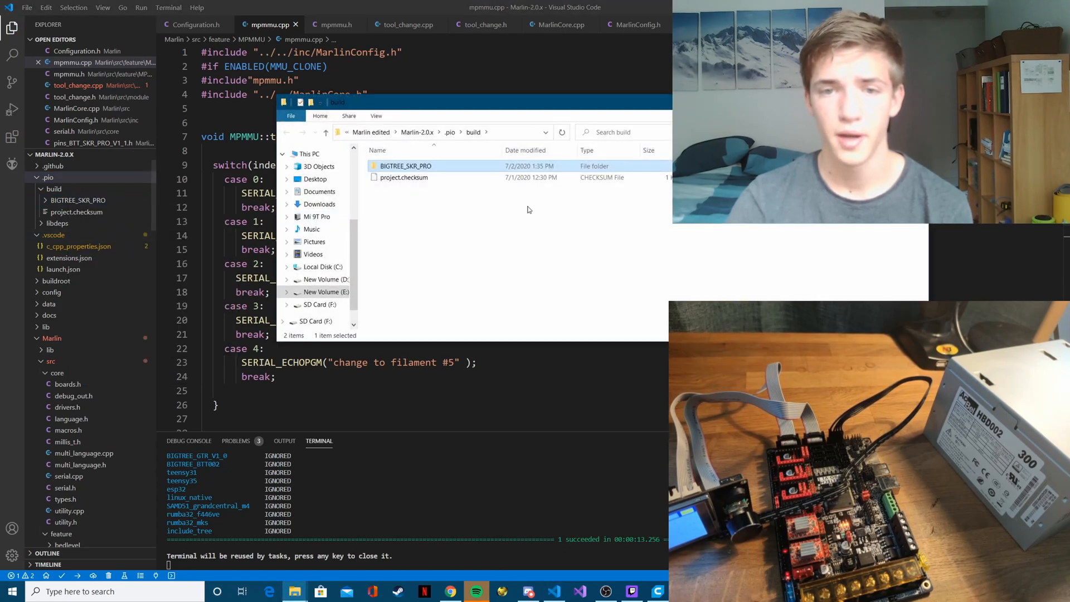
double_click(406, 166)
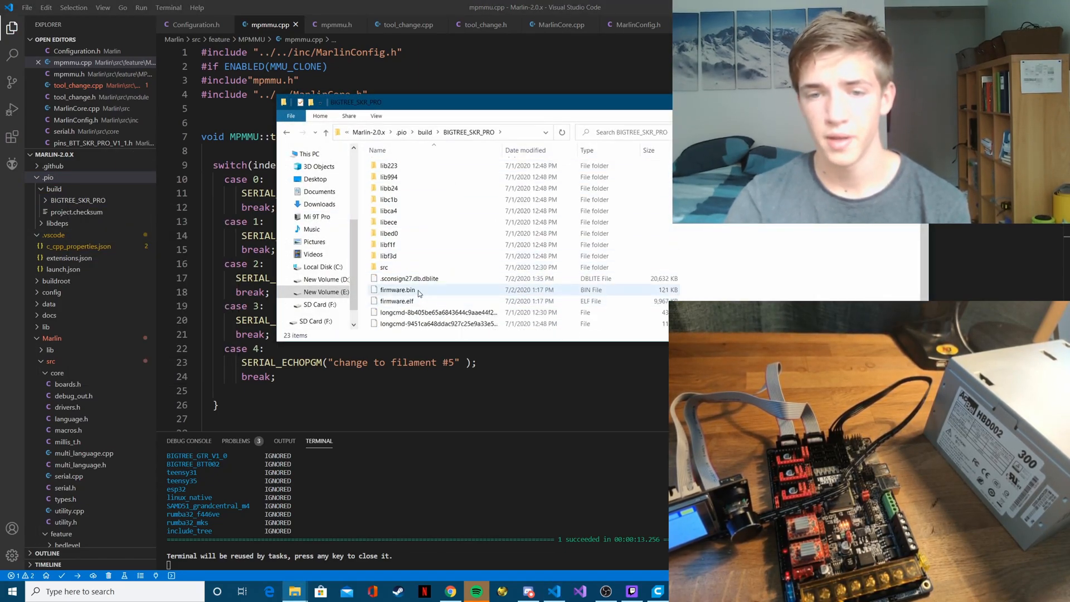
left_click(398, 290)
type("d")
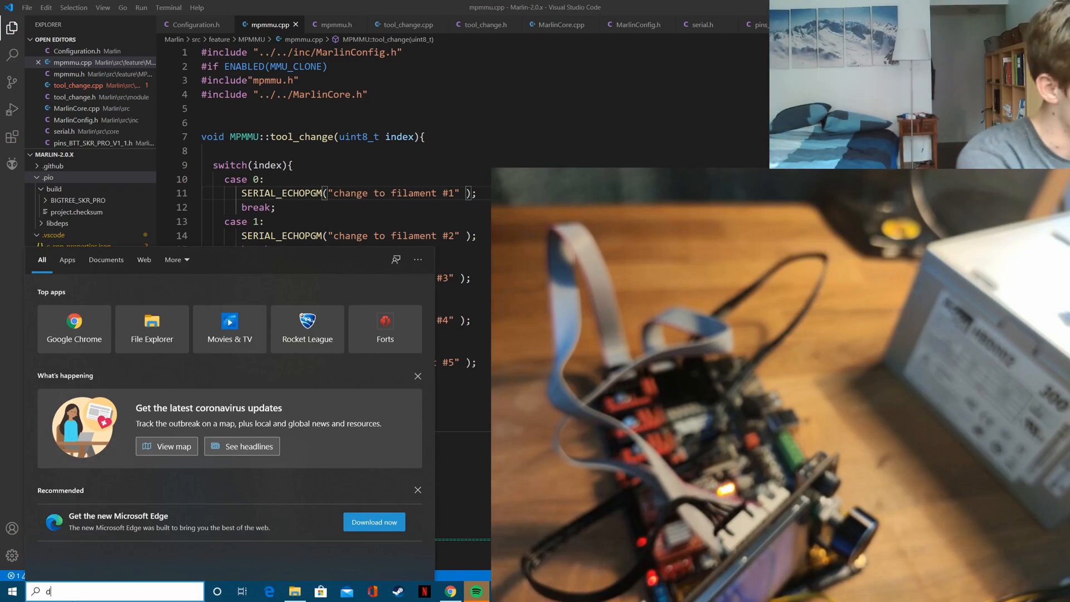
Launch DroidCam Client from the Windows search results for 'droi'
type("roi")
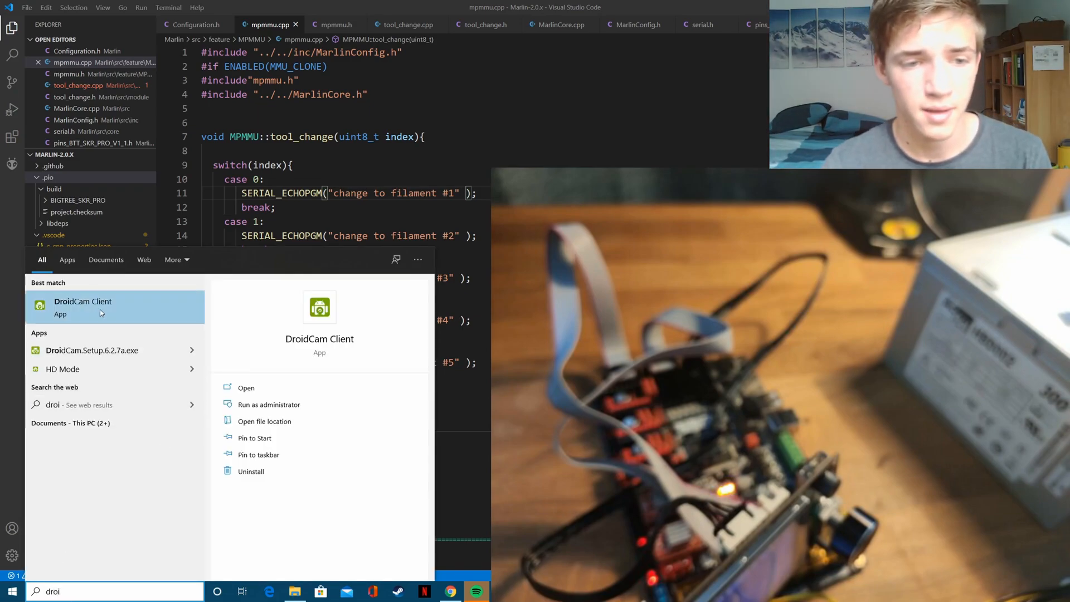
left_click(82, 301)
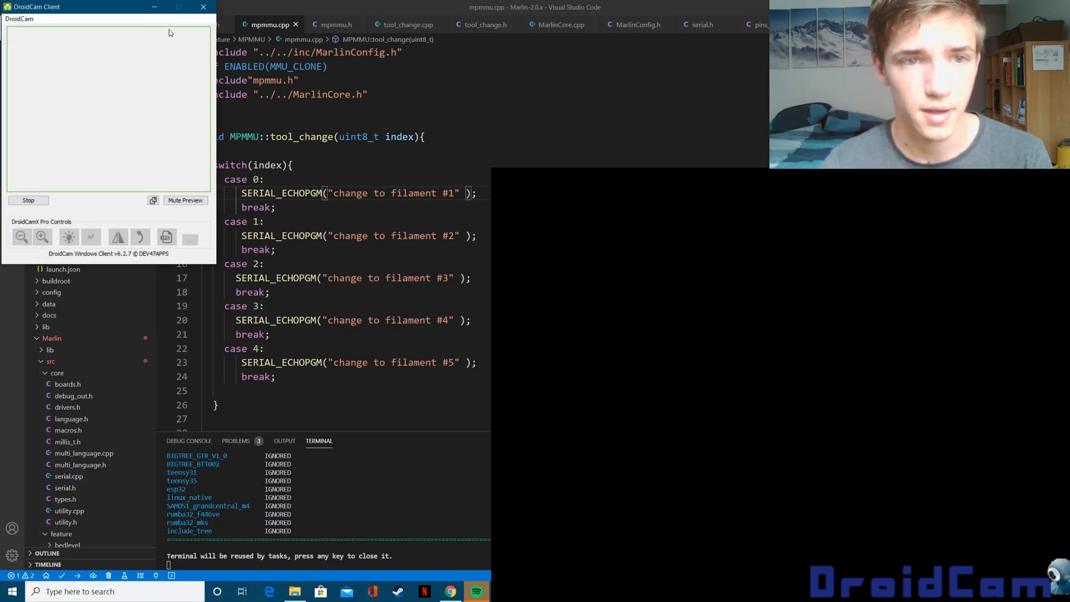